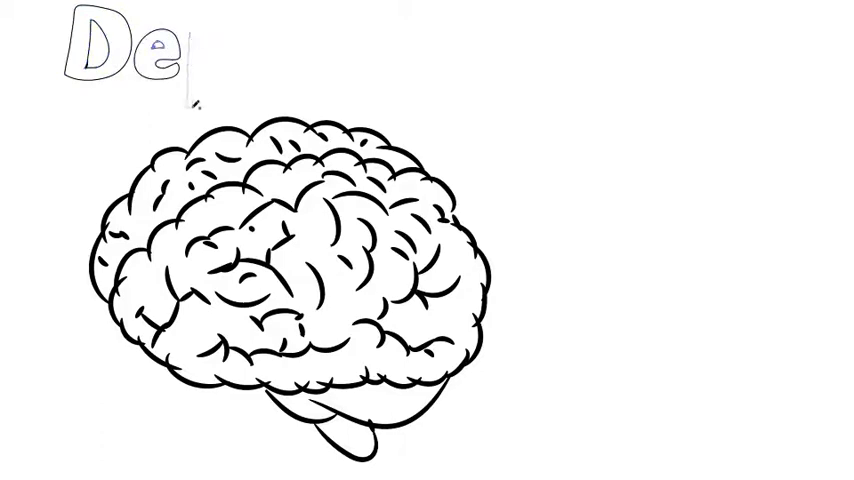
text(pres)
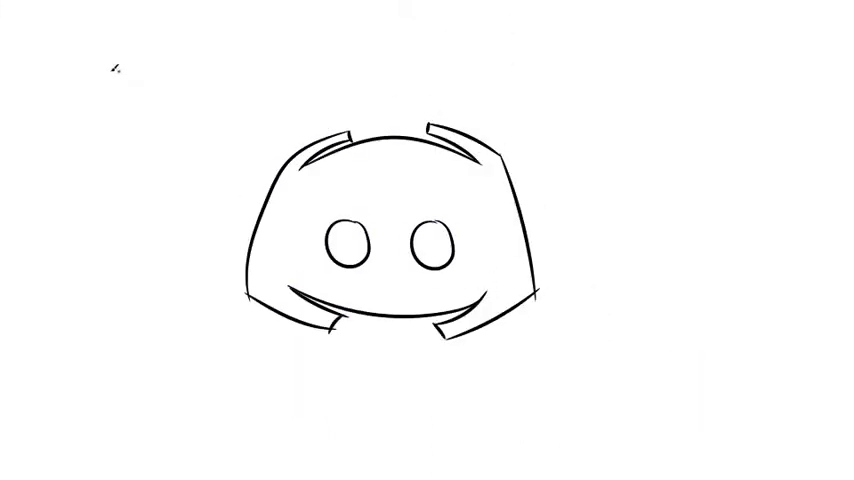
drag(130, 40, 105, 250)
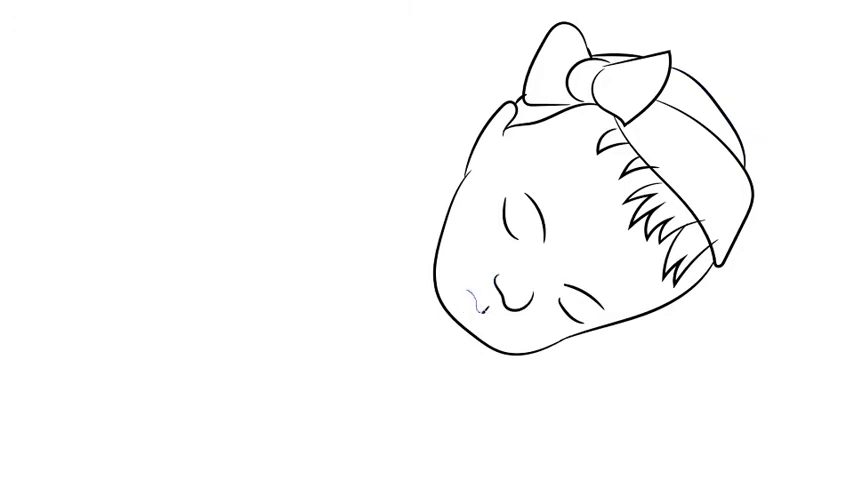
drag(465, 175, 240, 400)
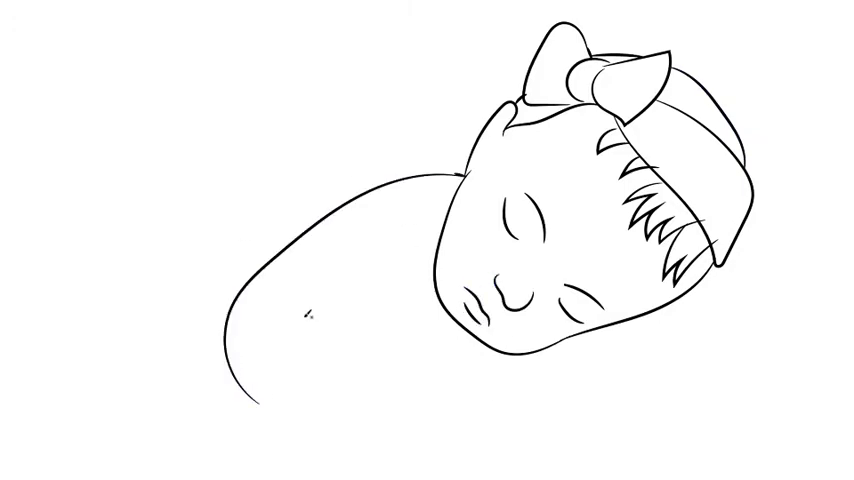